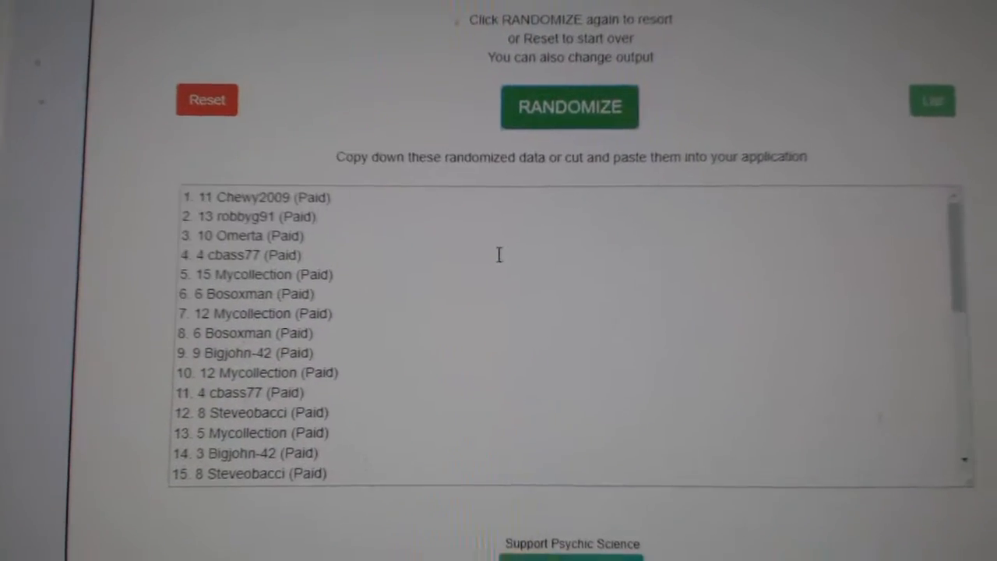
Randomize the 30 participant names and select the shuffled list text
{"action": "left_click", "coordinate": [569, 107]}
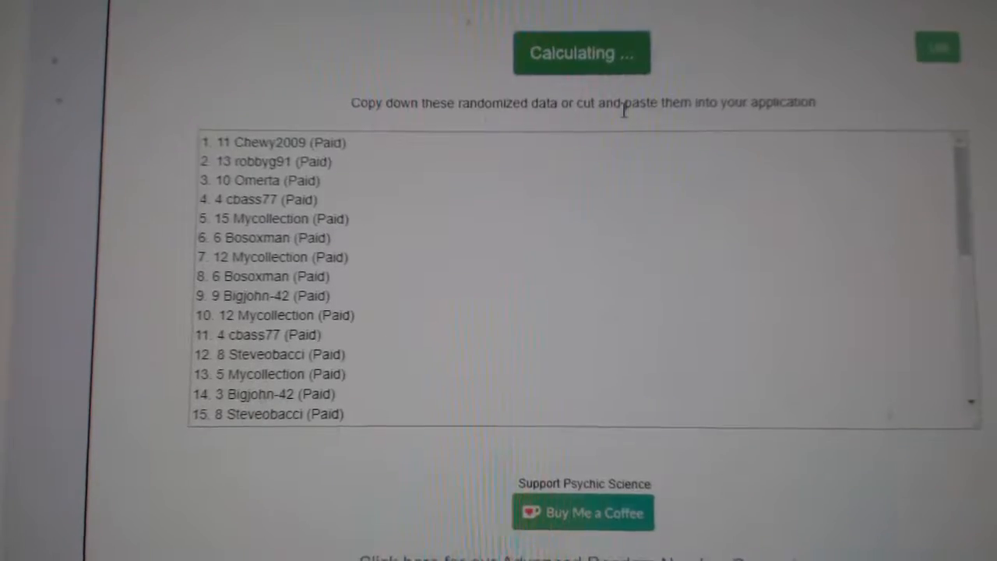
{"action": "left_click", "coordinate": [597, 52]}
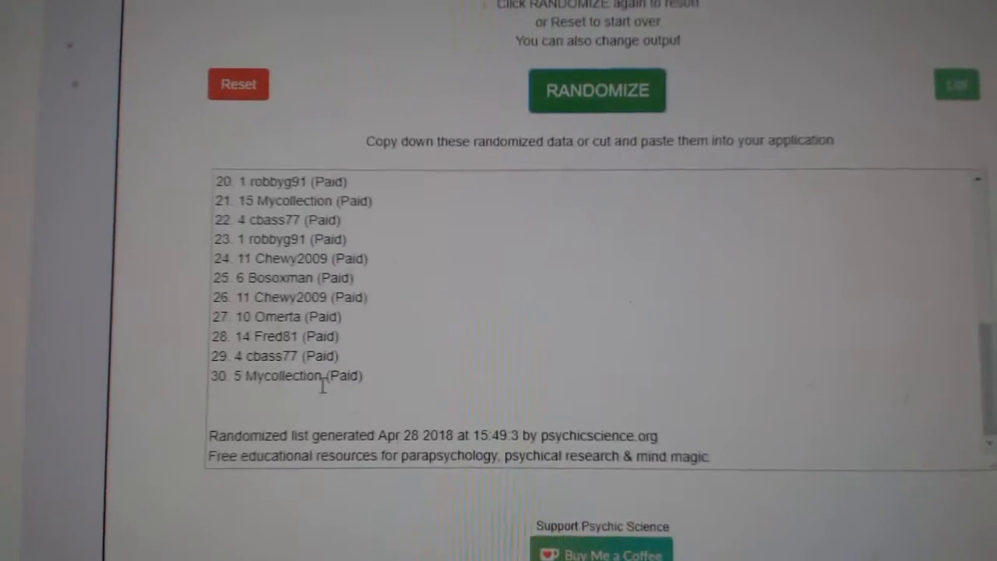
{"action": "left_click", "coordinate": [597, 91]}
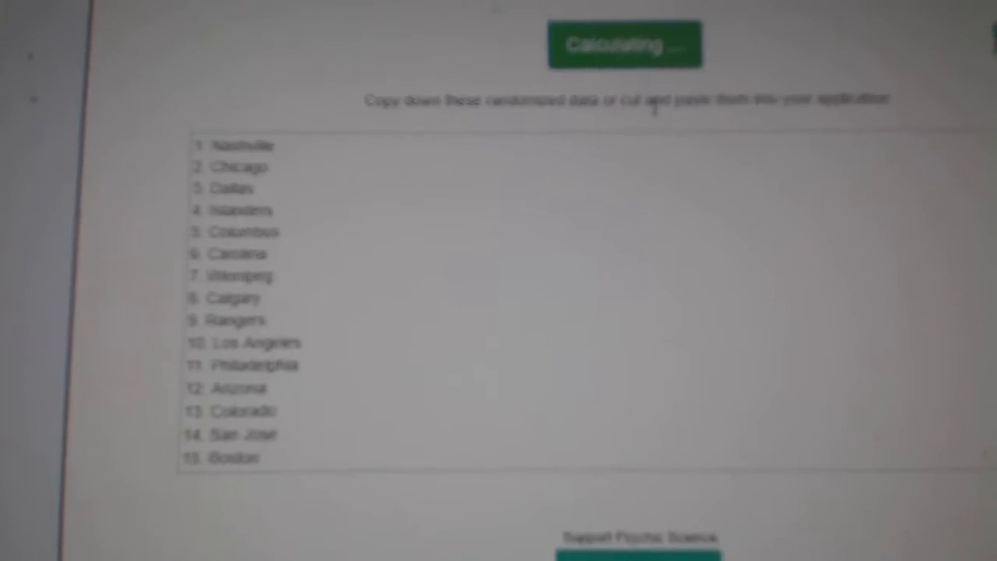
Select the shuffled NHL team list and bring up its copy menu
{"action": "left_click", "coordinate": [626, 45]}
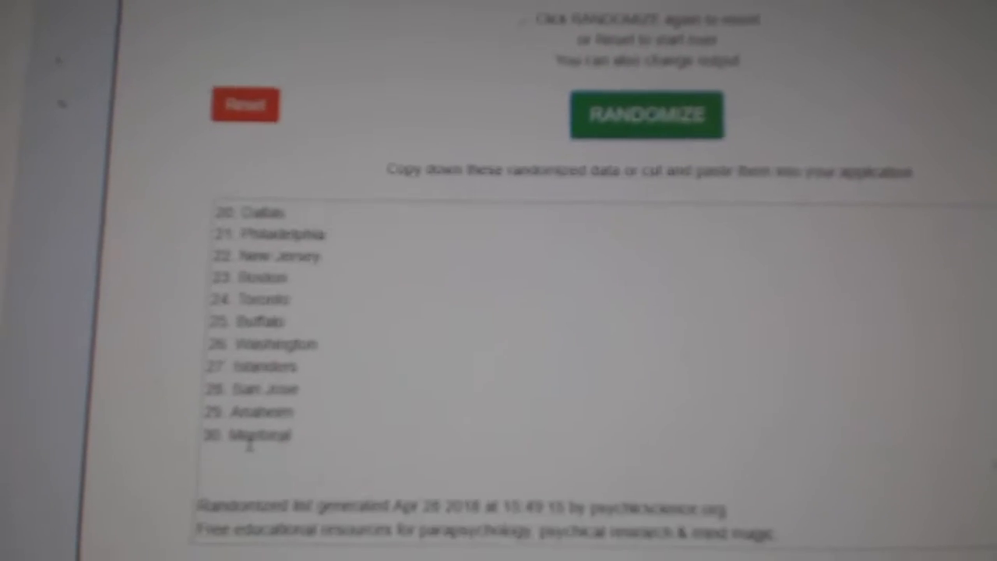
{"action": "right_click", "coordinate": [265, 312]}
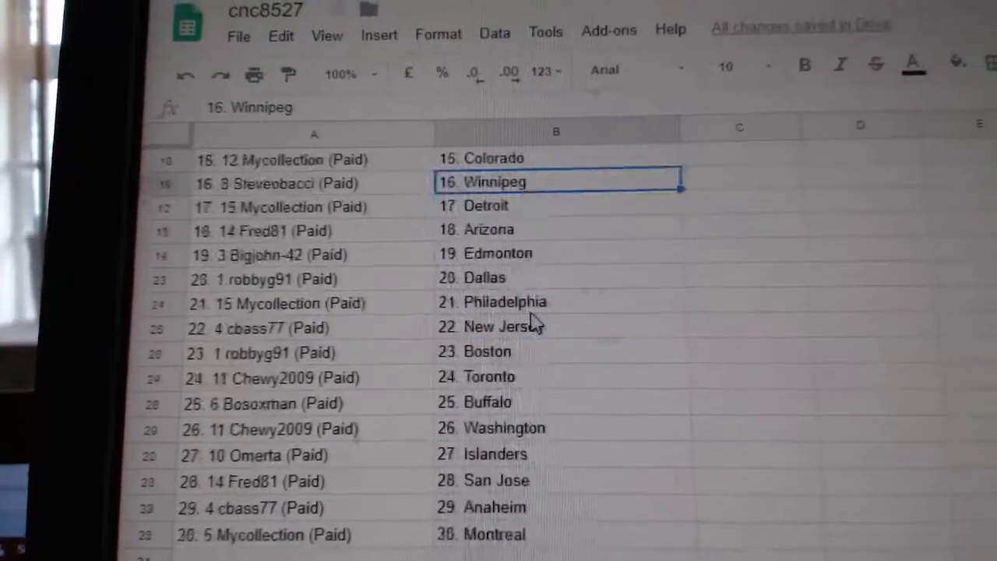
Scroll down the sheet to check team names paired through row 30
{"action": "scroll", "scroll_direction": "down", "scroll_amount": 3}
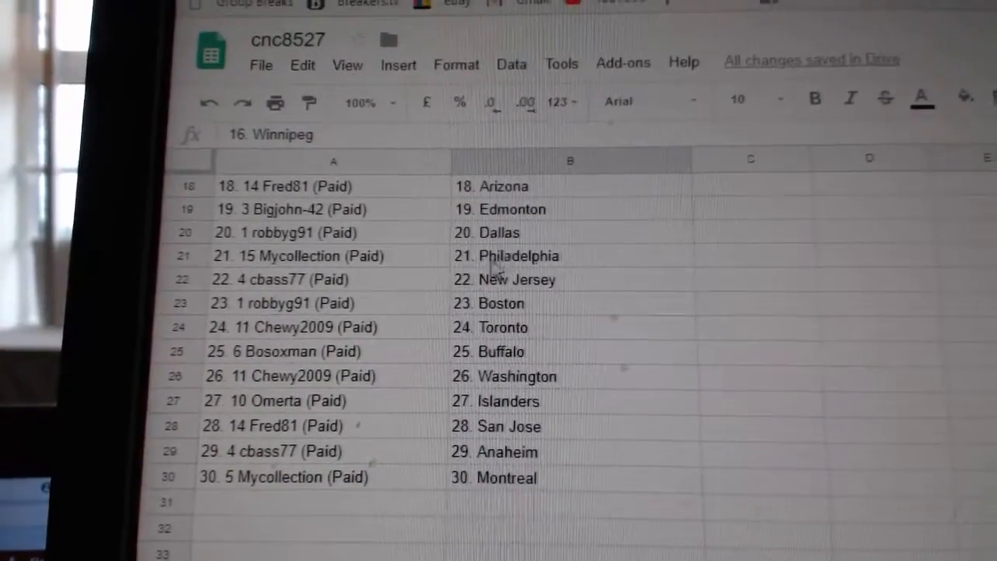